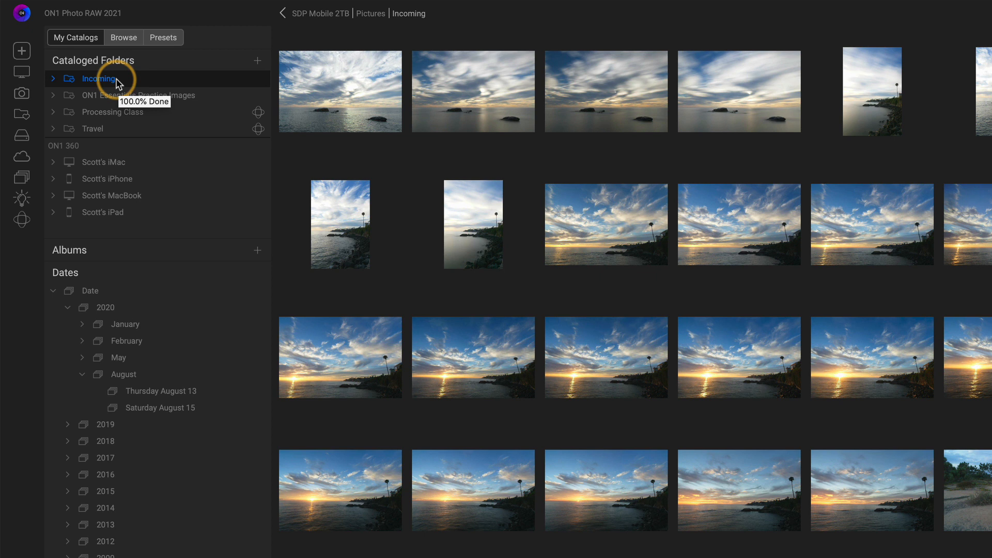
# Show the Incoming folder's Thursday August 13 photos and start Smart Organize setup.
pyautogui.click(160, 391)
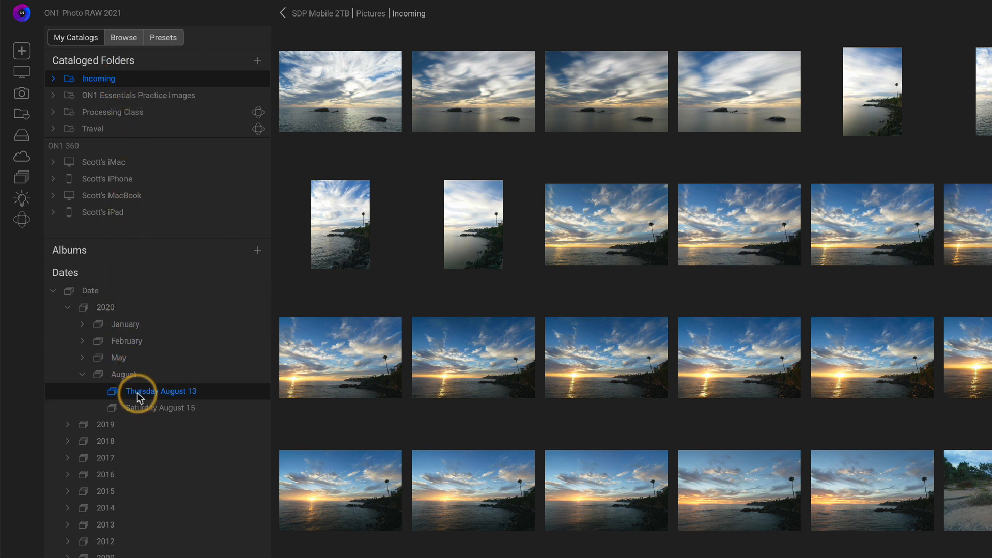
pyautogui.click(161, 391)
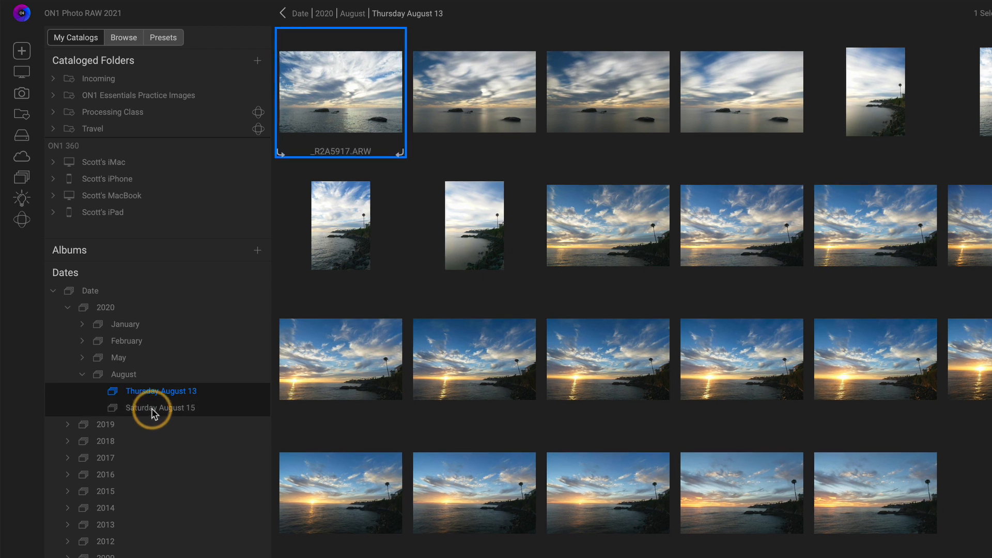
pyautogui.moveTo(172, 415)
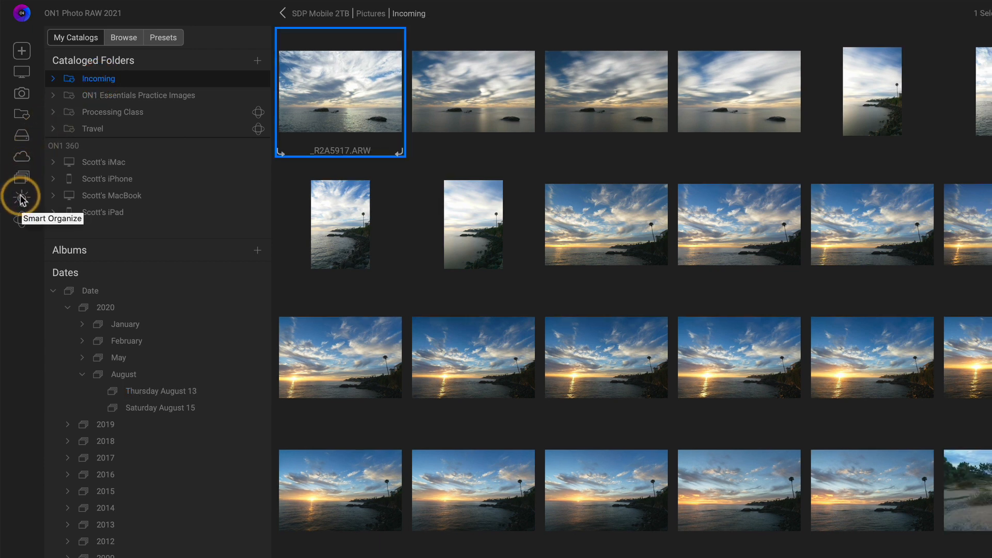
pyautogui.click(21, 196)
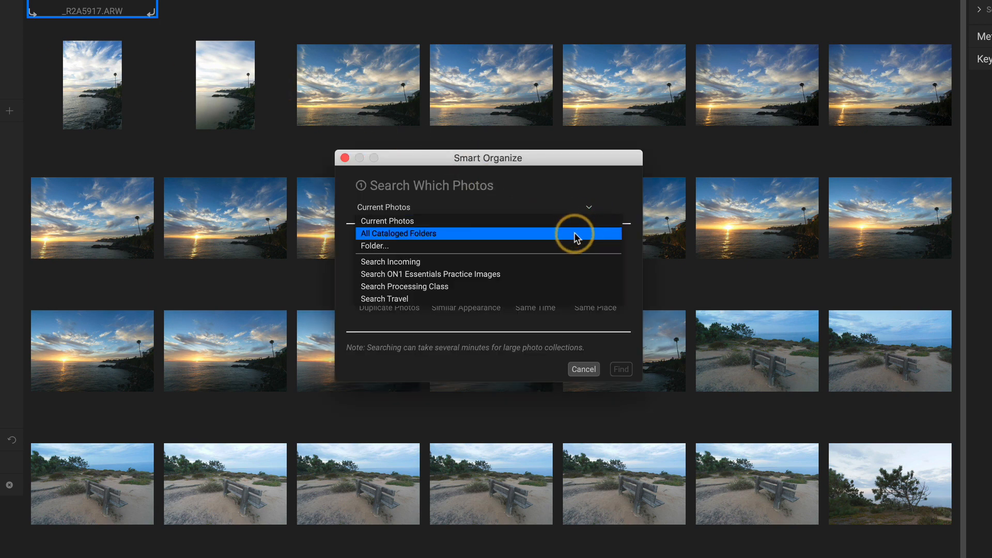
pyautogui.moveTo(576, 246)
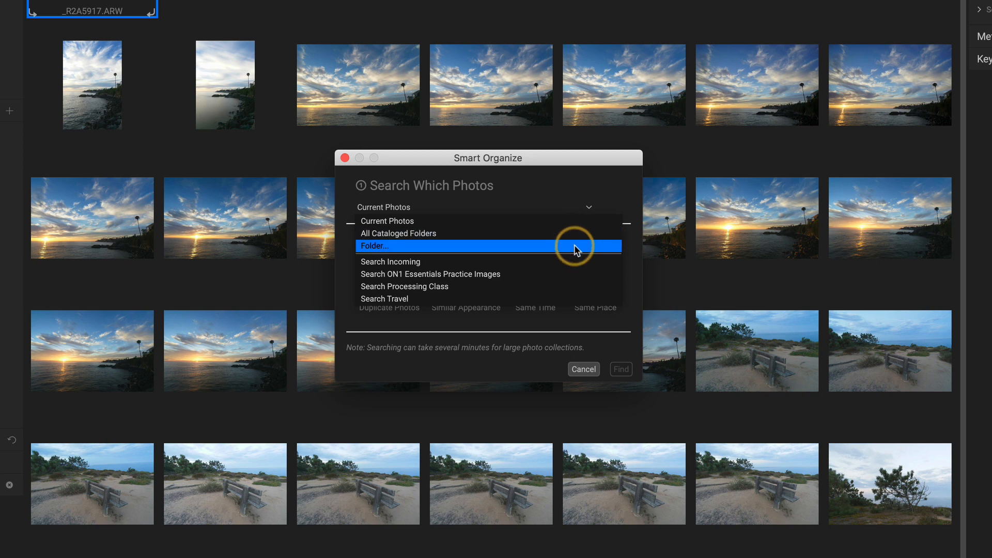
pyautogui.moveTo(570, 300)
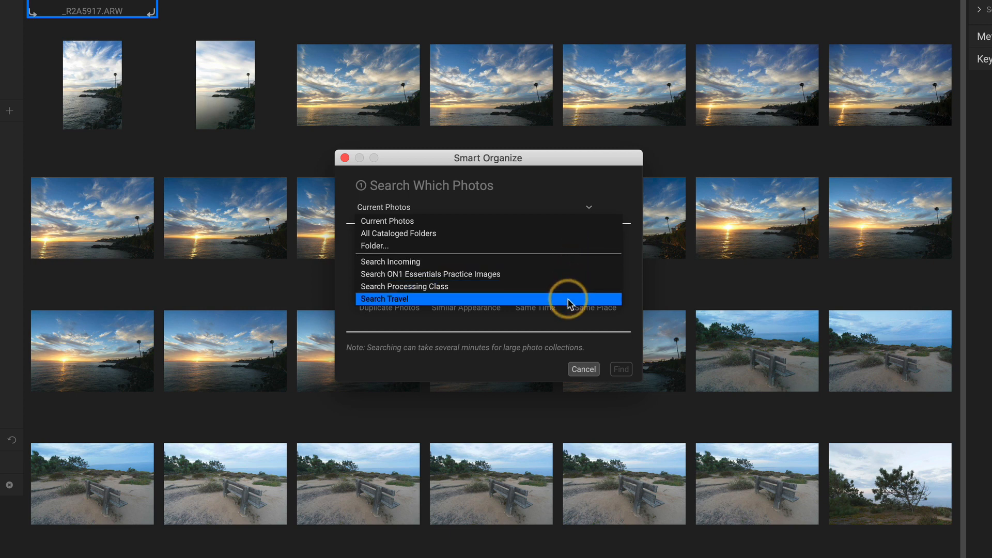
pyautogui.moveTo(556, 222)
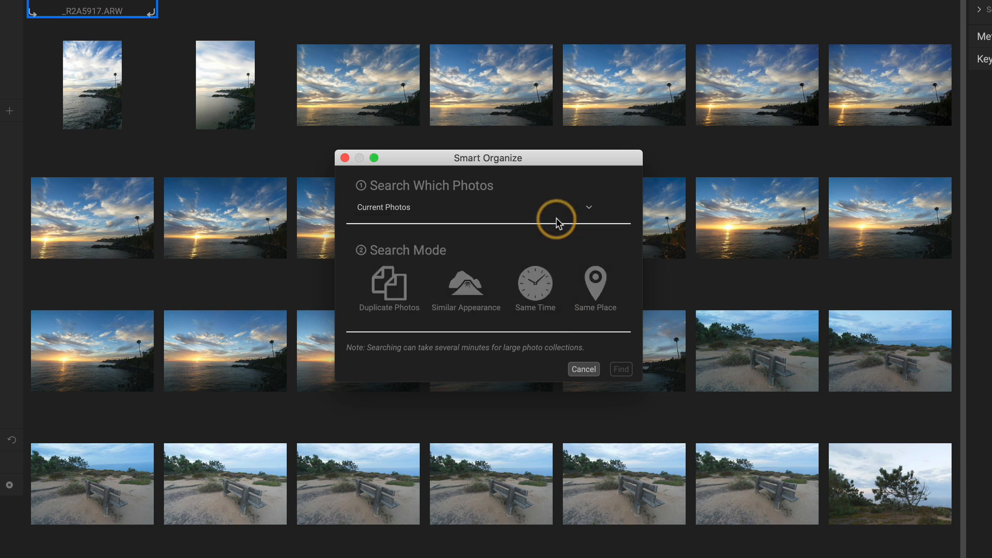
# Search the current photos for Similar Appearance matches and run Find.
pyautogui.click(389, 283)
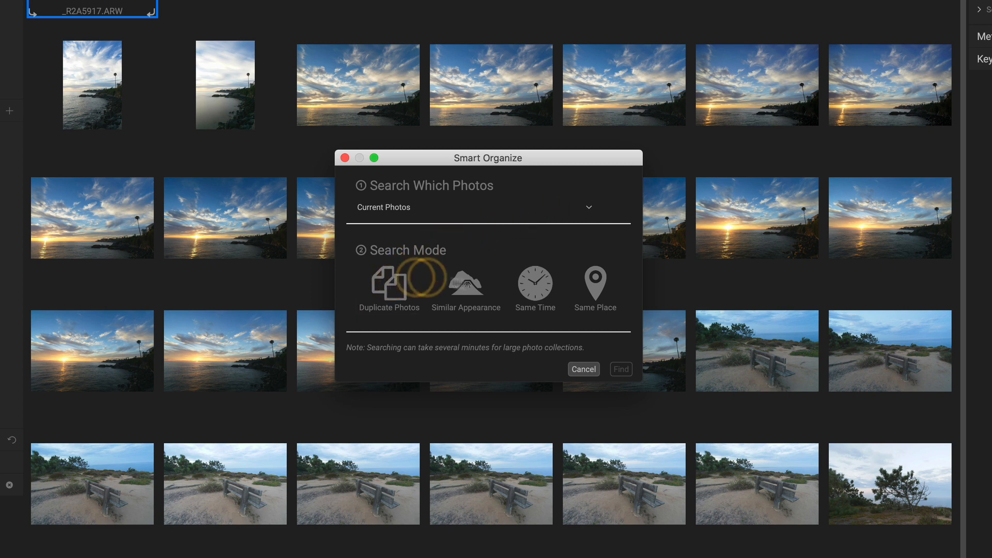
pyautogui.click(595, 285)
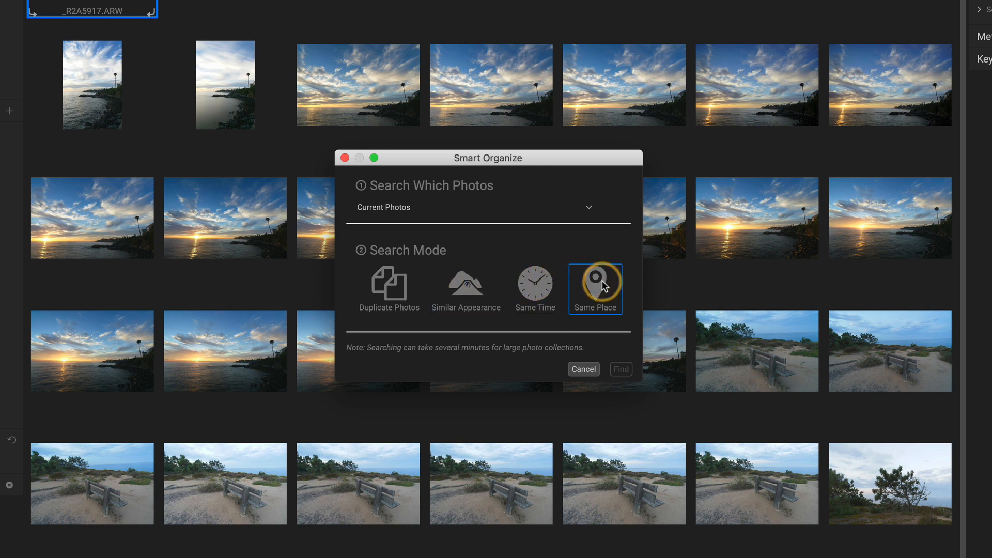
pyautogui.click(466, 285)
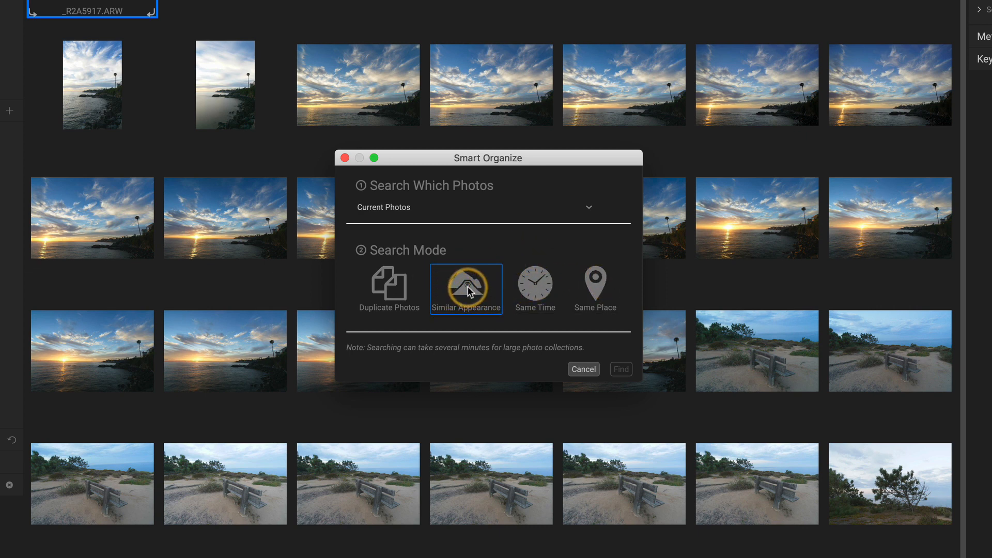
pyautogui.click(466, 289)
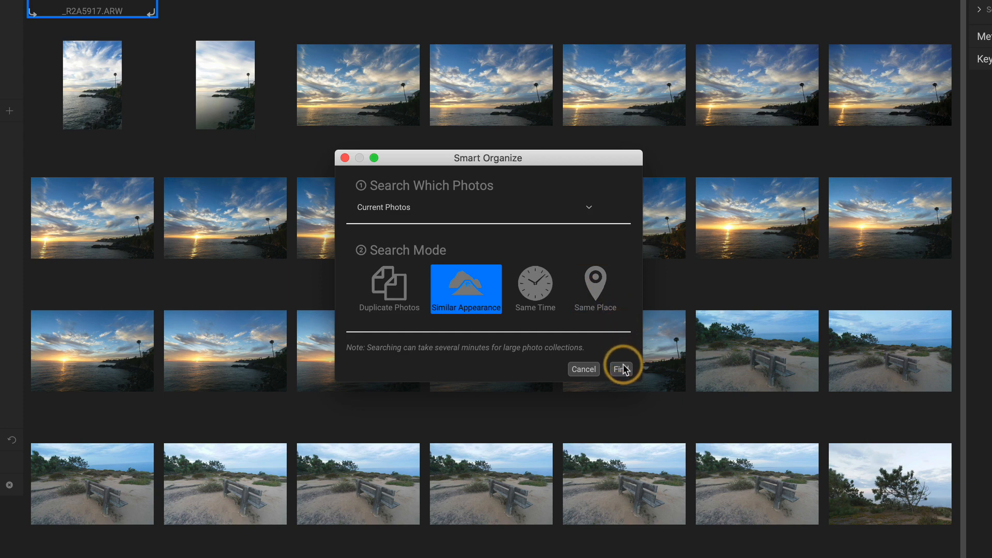
pyautogui.click(621, 369)
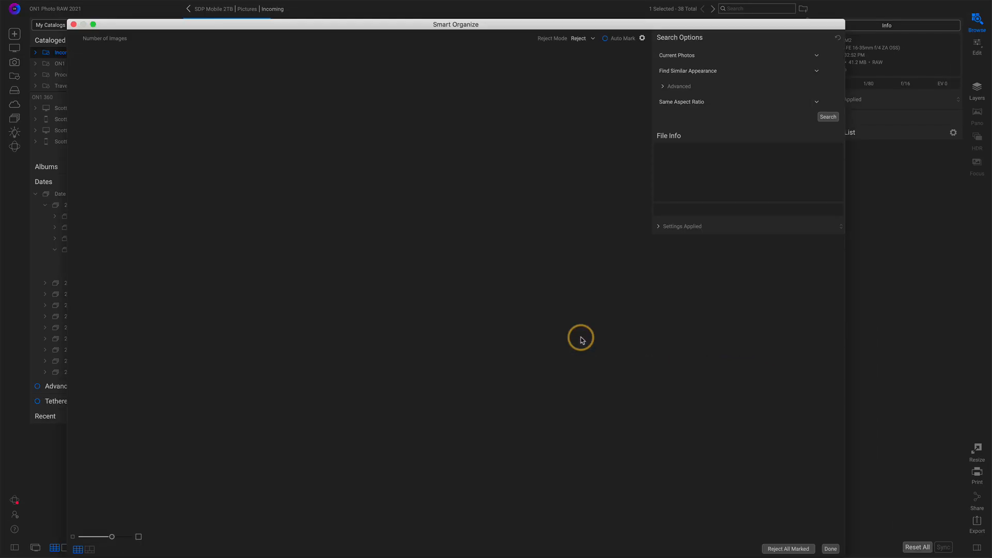
# Dismiss the welcome message and scroll through the 7 groups of 16 similar photos.
pyautogui.click(827, 117)
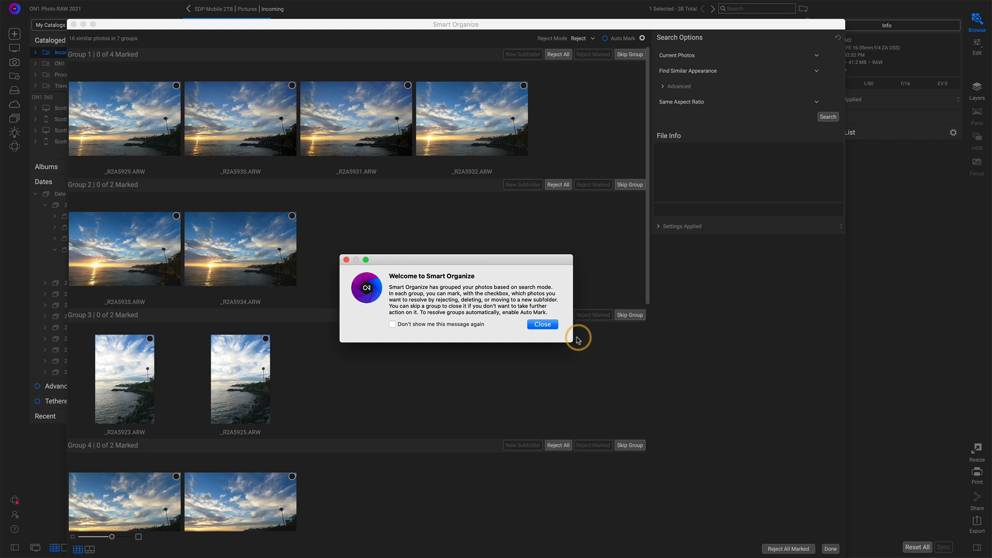
pyautogui.click(543, 324)
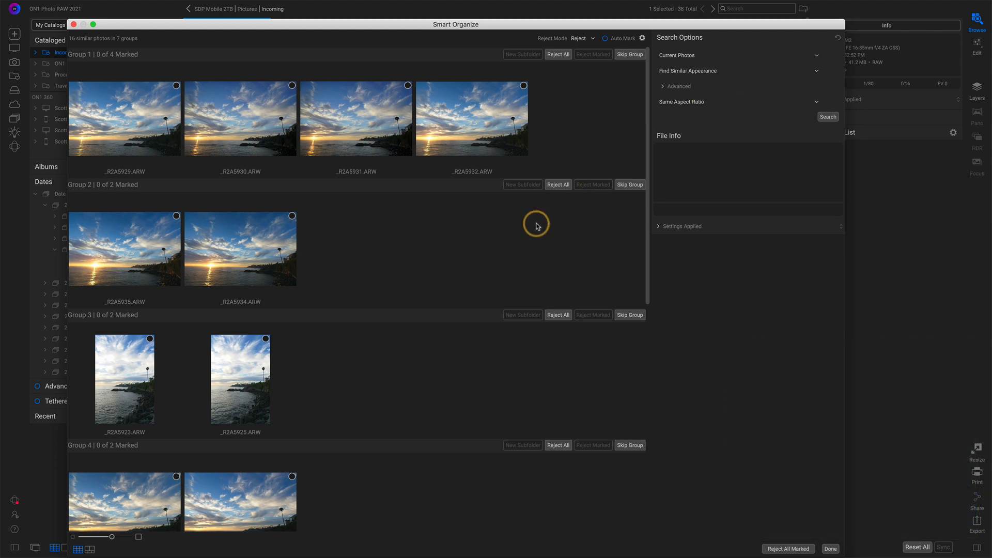
pyautogui.scroll(-3)
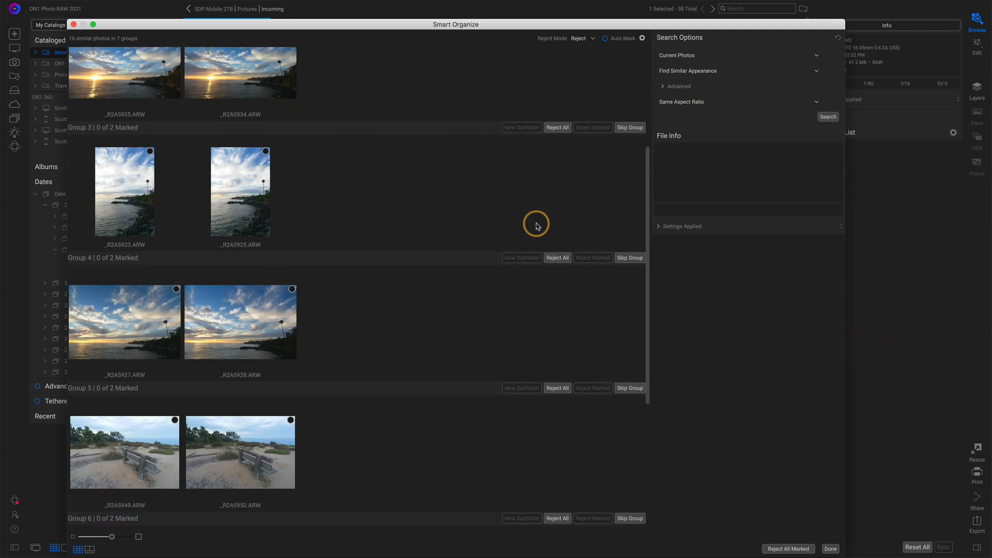
pyautogui.scroll(-3)
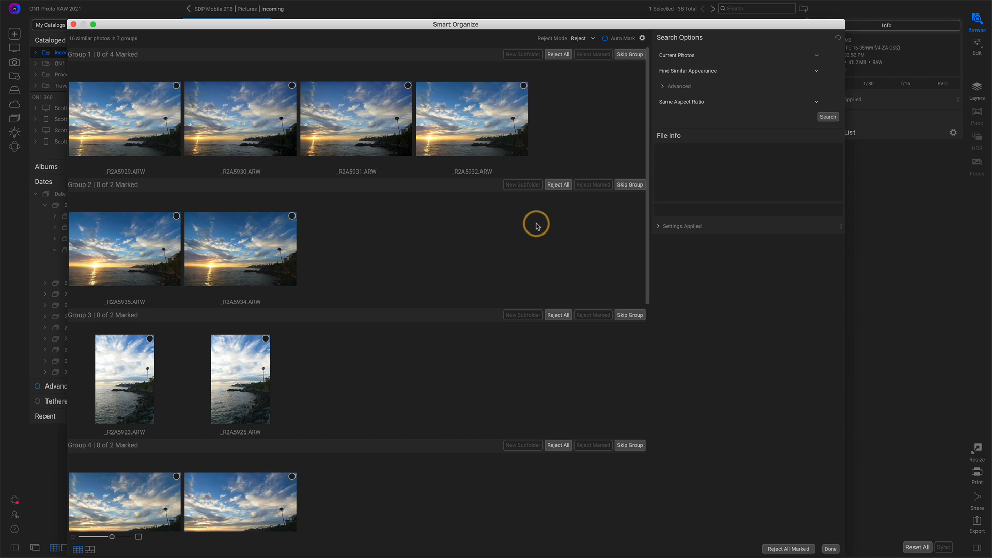
pyautogui.moveTo(470, 255)
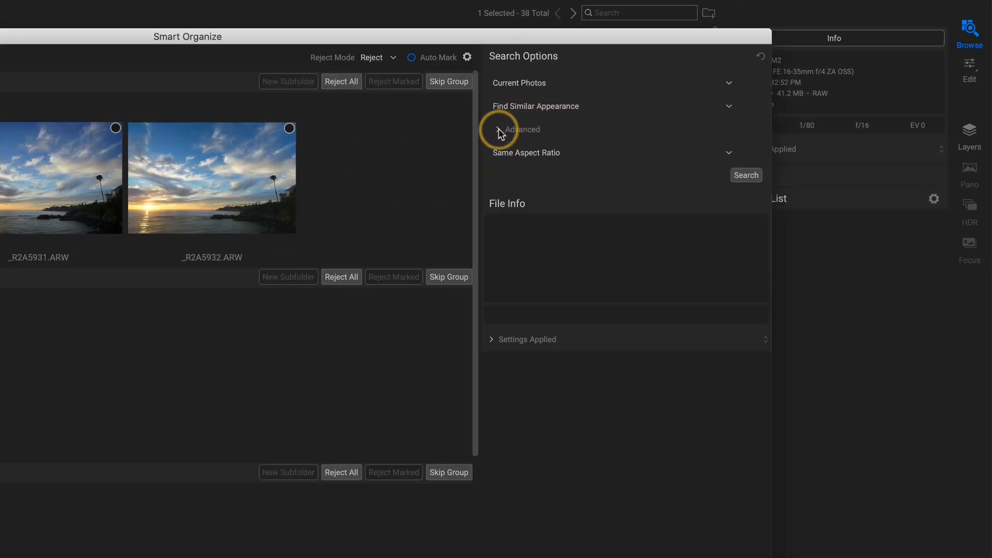
# Raise the Advanced Matching Level to maximum and rerun the search, leaving one group of two bench photos.
pyautogui.click(500, 129)
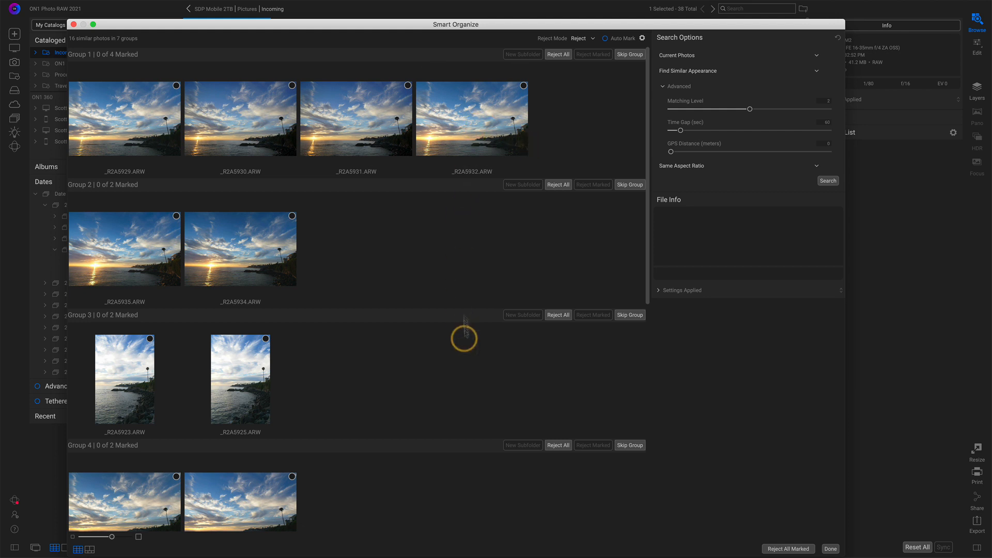
pyautogui.moveTo(688, 89)
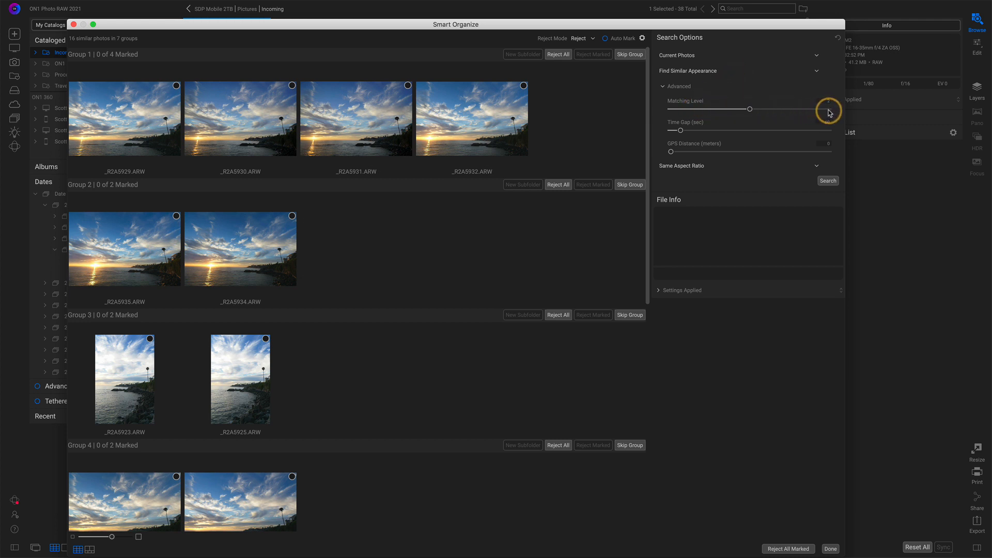
pyautogui.moveTo(749, 109); pyautogui.dragTo(829, 109)
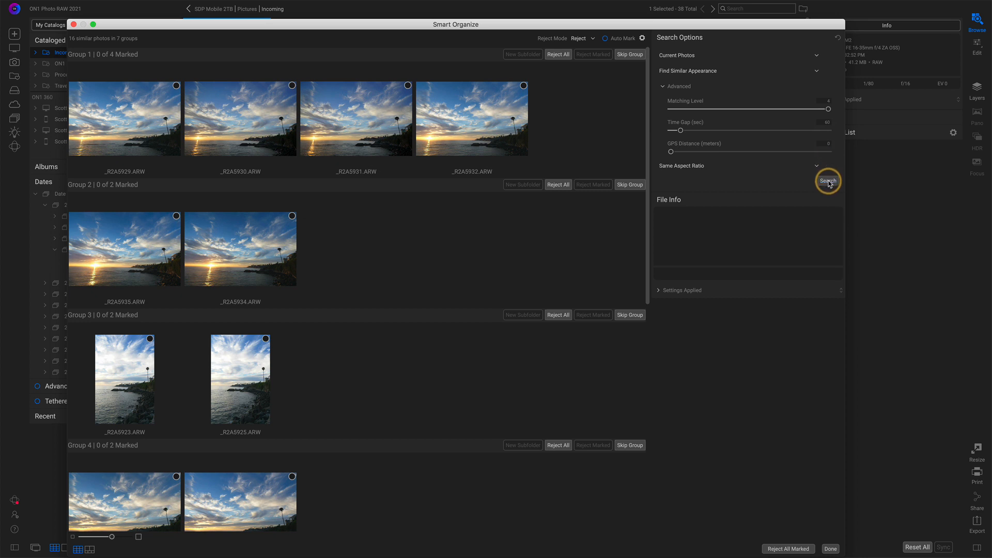
pyautogui.click(828, 181)
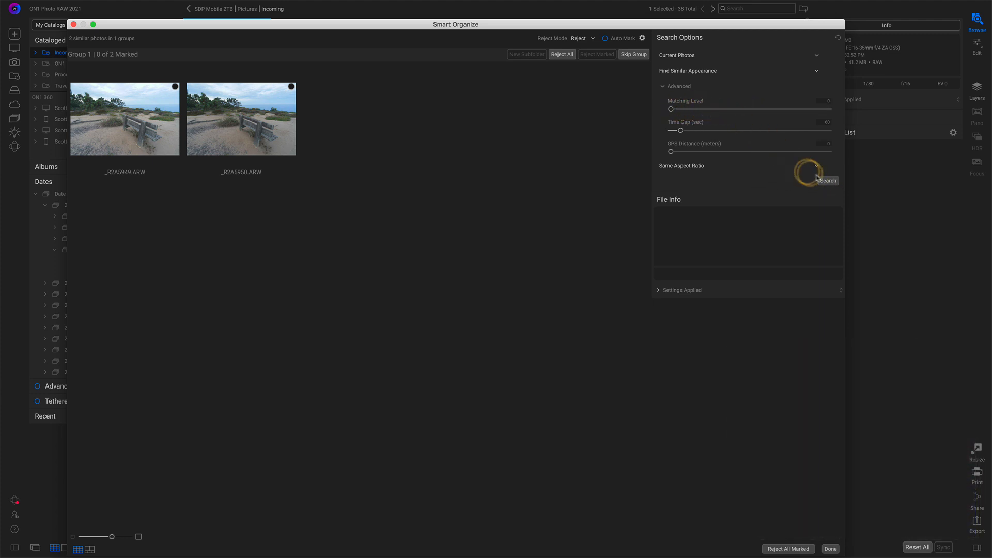
pyautogui.click(827, 180)
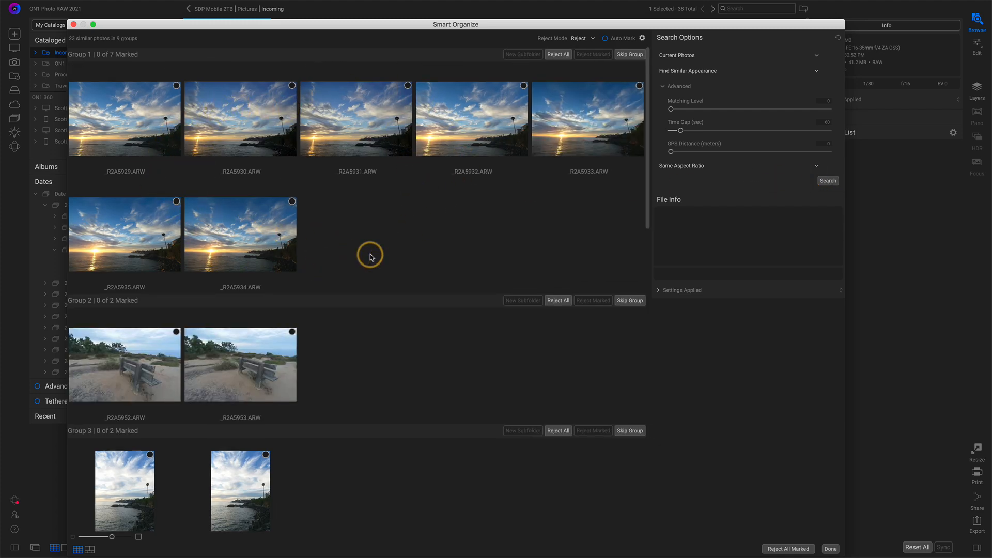
pyautogui.moveTo(670, 109); pyautogui.dragTo(744, 109)
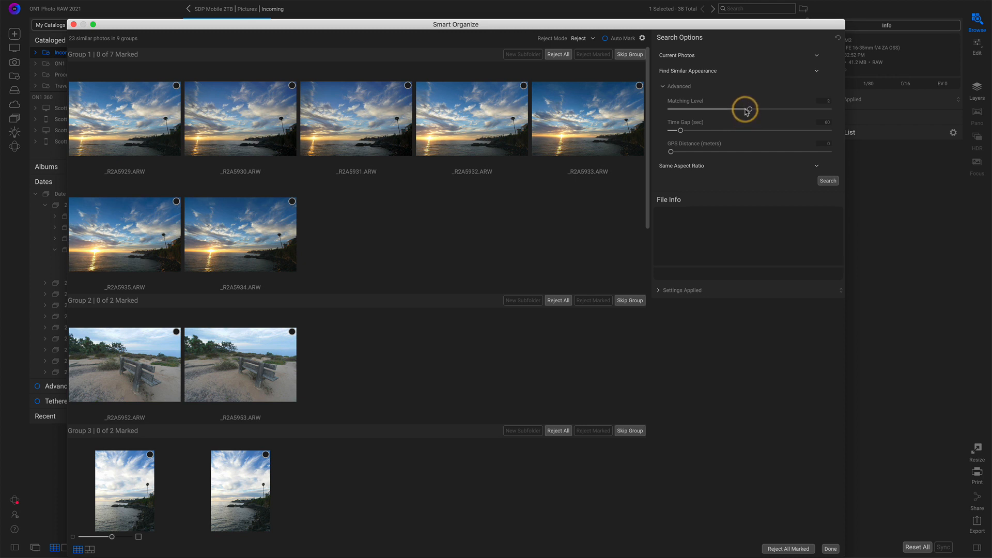
pyautogui.click(828, 181)
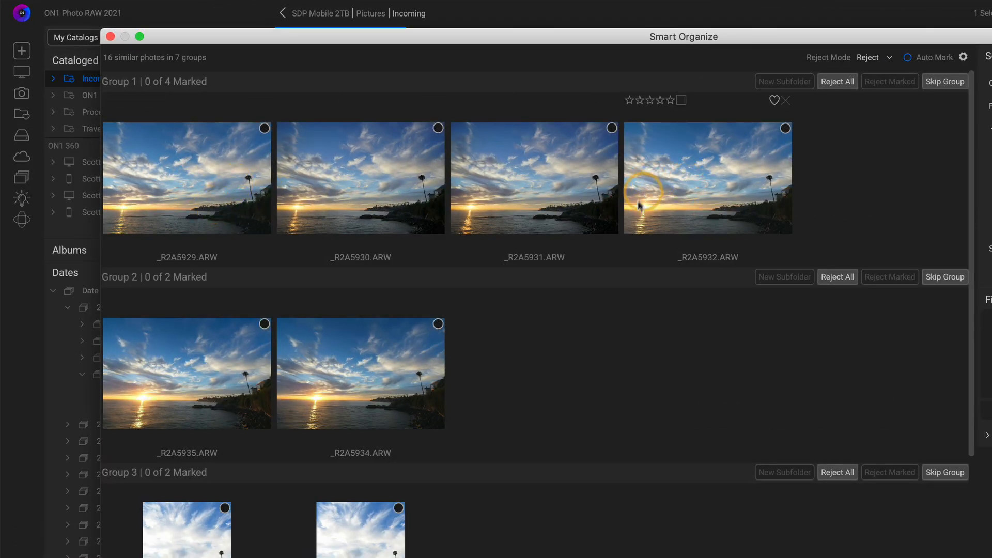
pyautogui.moveTo(293, 407)
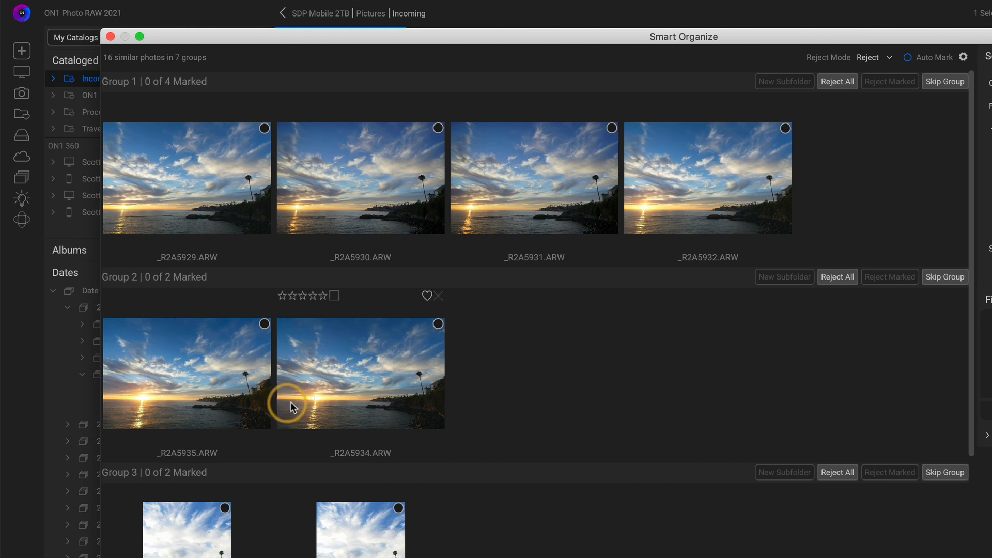
pyautogui.moveTo(388, 405)
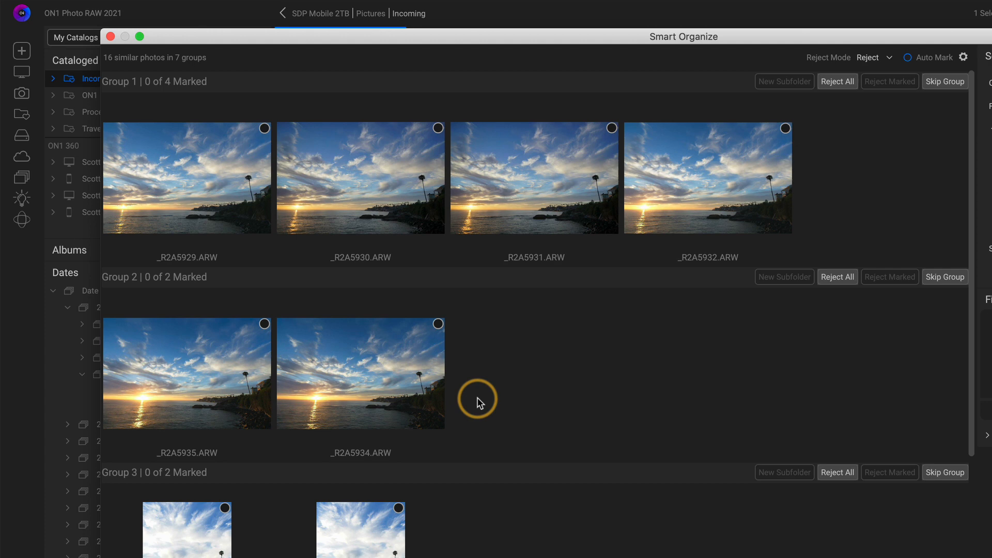
pyautogui.moveTo(408, 390)
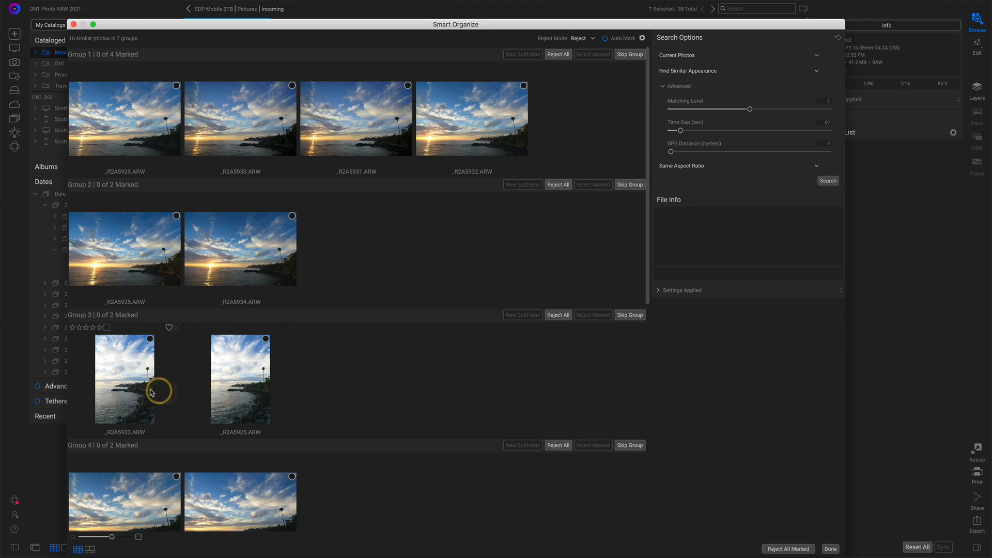
pyautogui.scroll(-3)
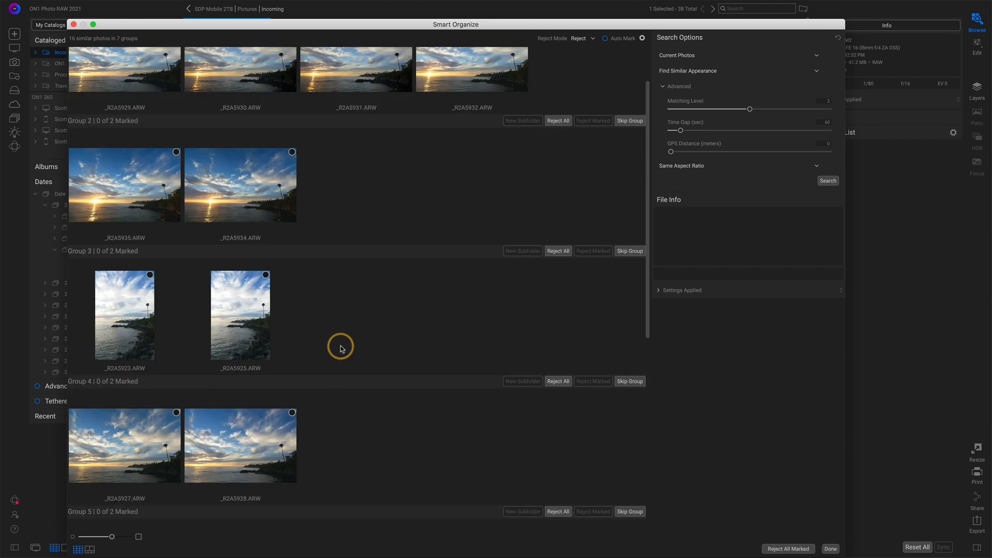
pyautogui.scroll(-3)
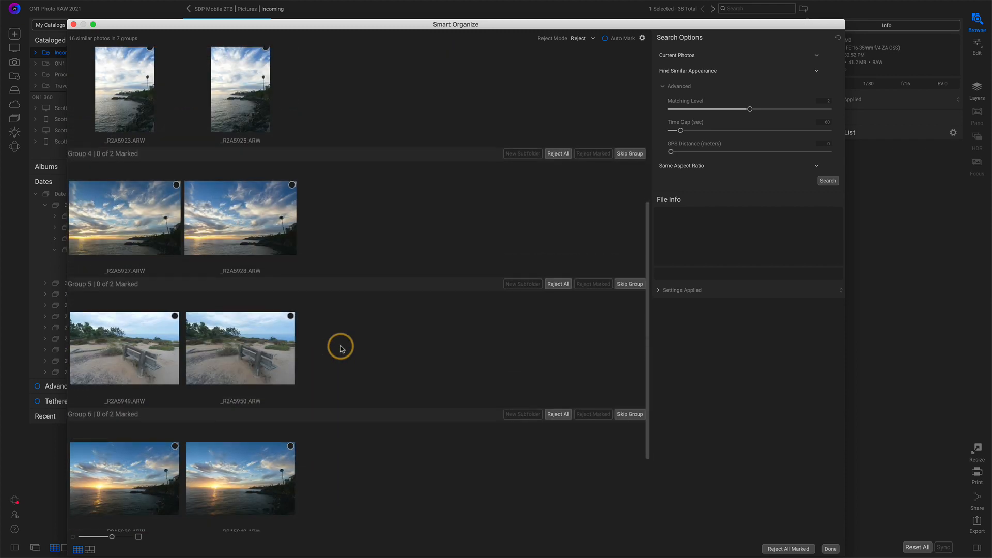
pyautogui.scroll(-3)
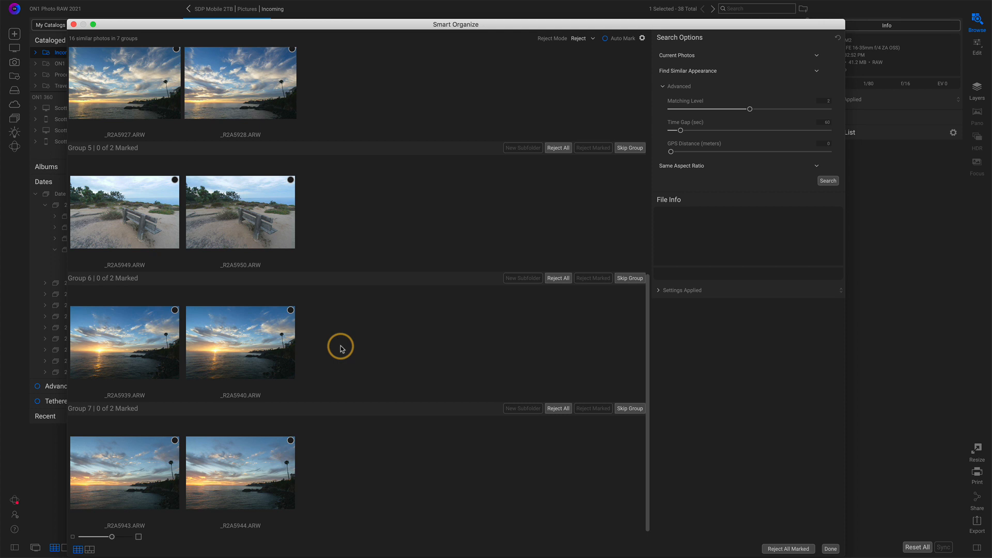
pyautogui.moveTo(212, 358)
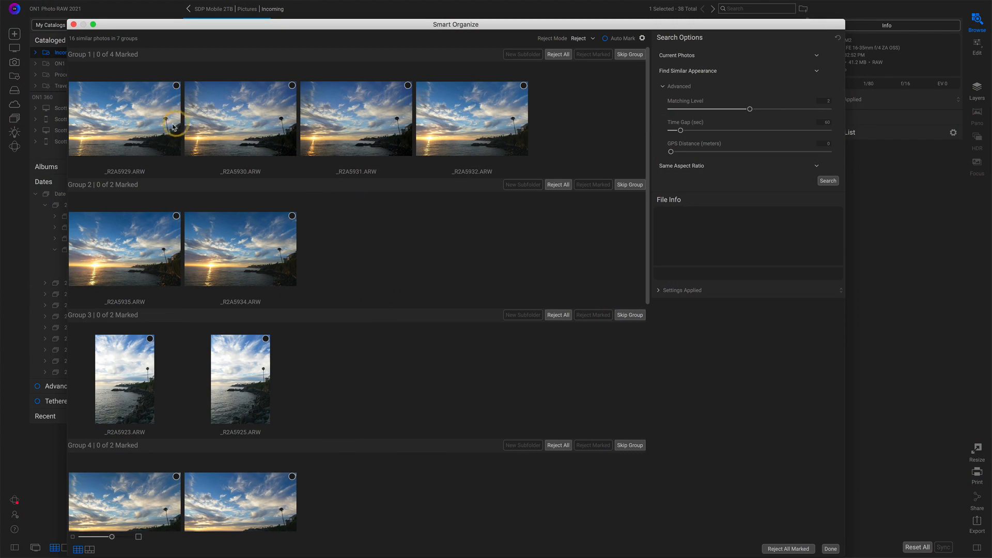
pyautogui.moveTo(416, 230)
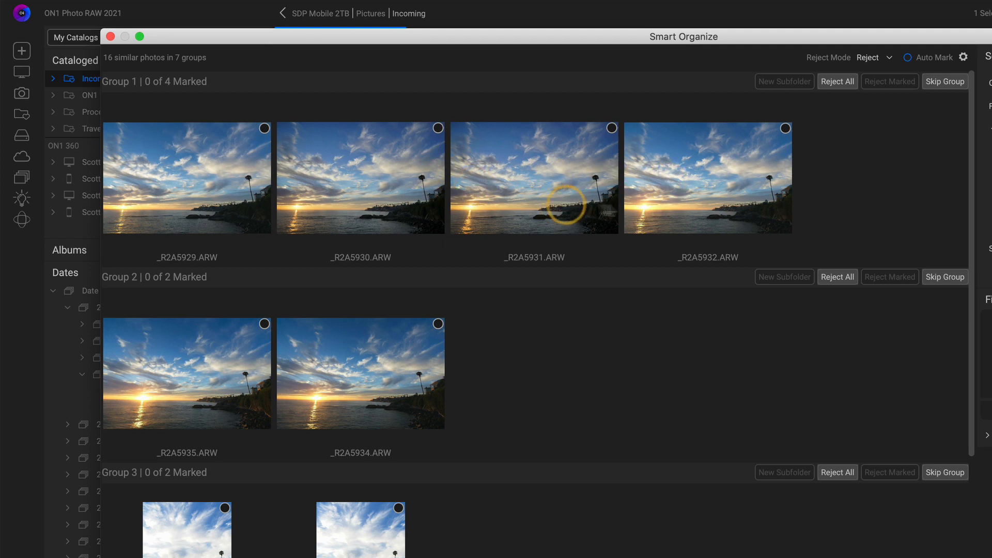
pyautogui.moveTo(636, 202)
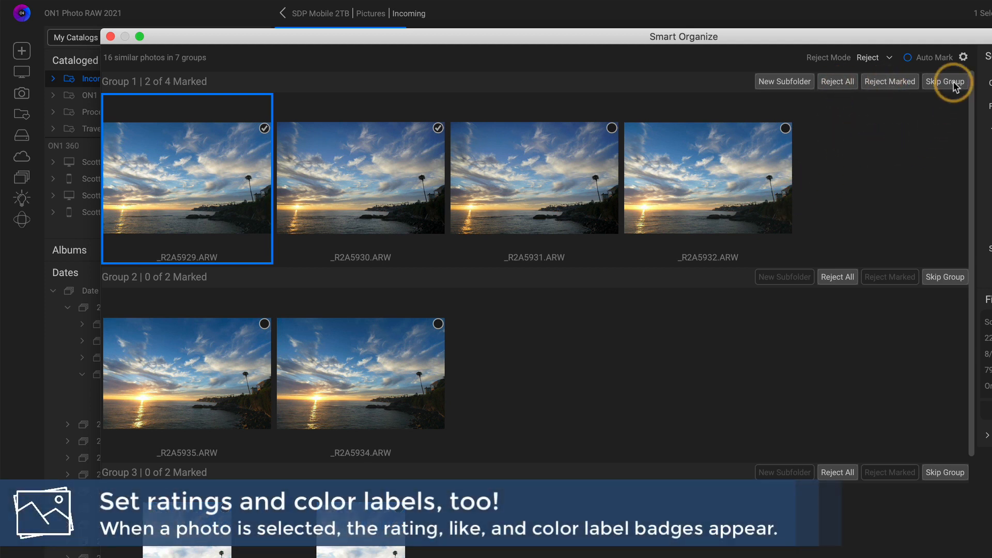
pyautogui.moveTo(683, 355)
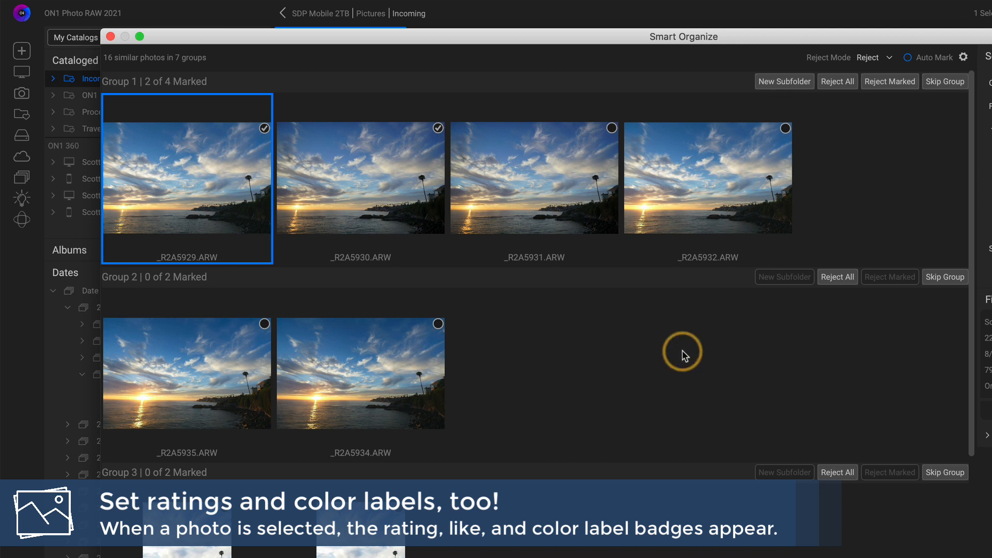
pyautogui.moveTo(550, 337)
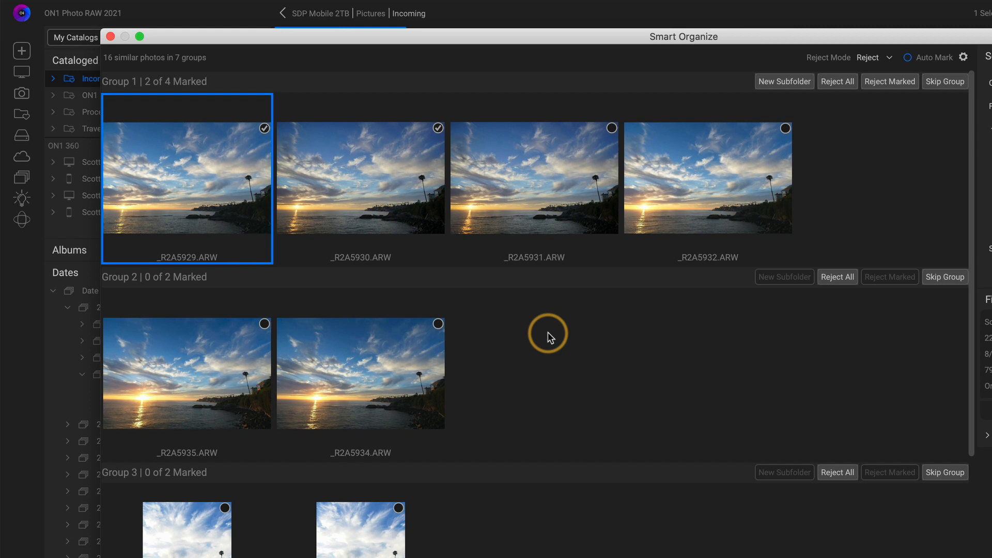
pyautogui.moveTo(865, 122)
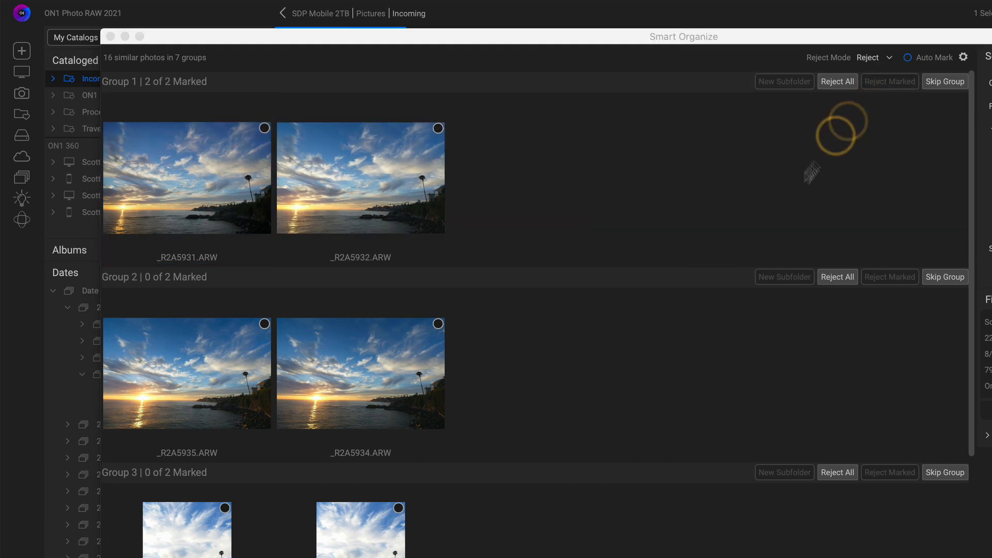
pyautogui.moveTo(717, 326)
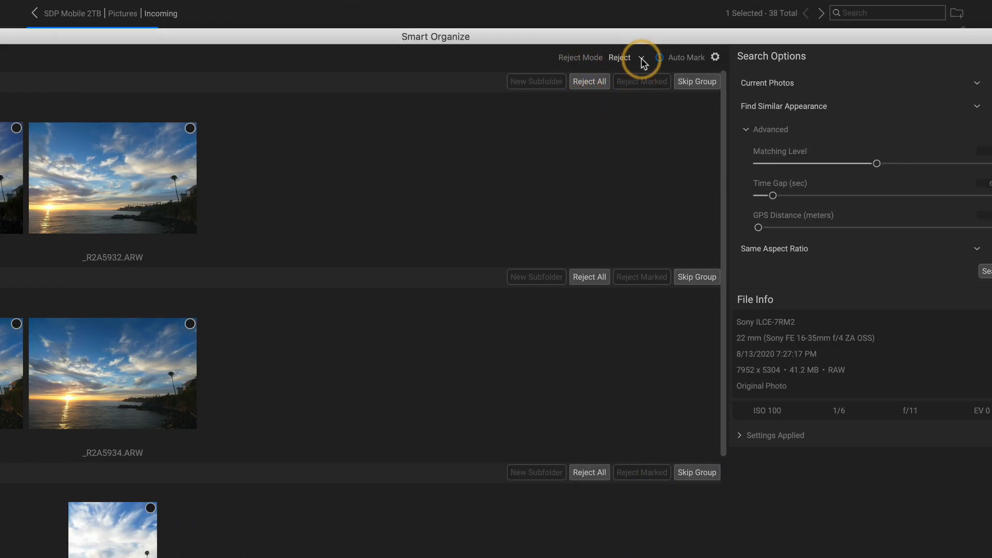
pyautogui.click(642, 58)
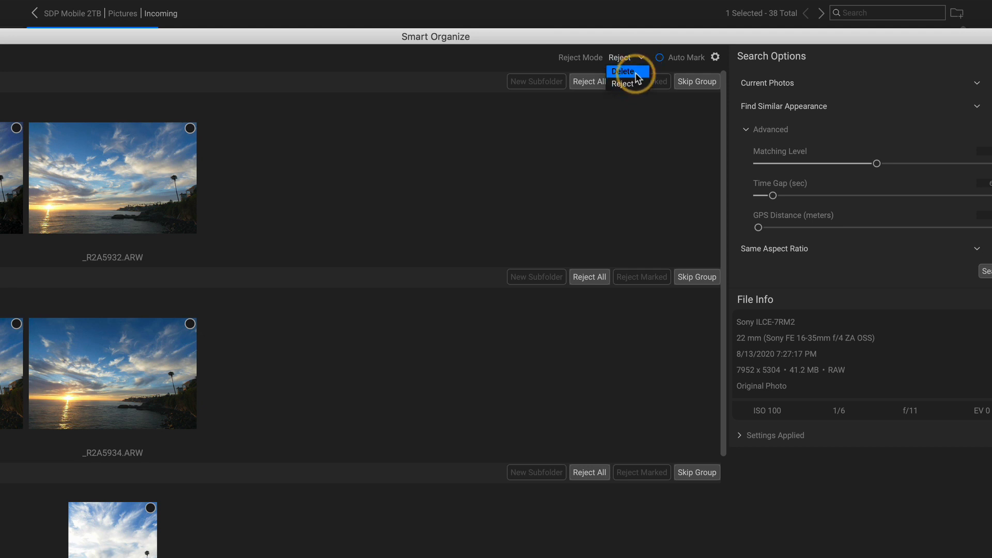
pyautogui.click(622, 84)
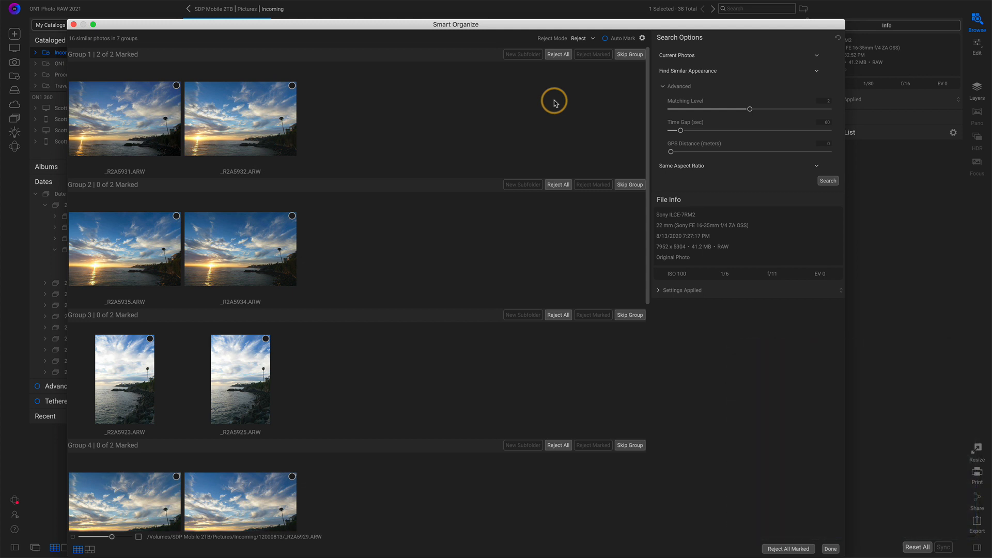
pyautogui.moveTo(280, 273)
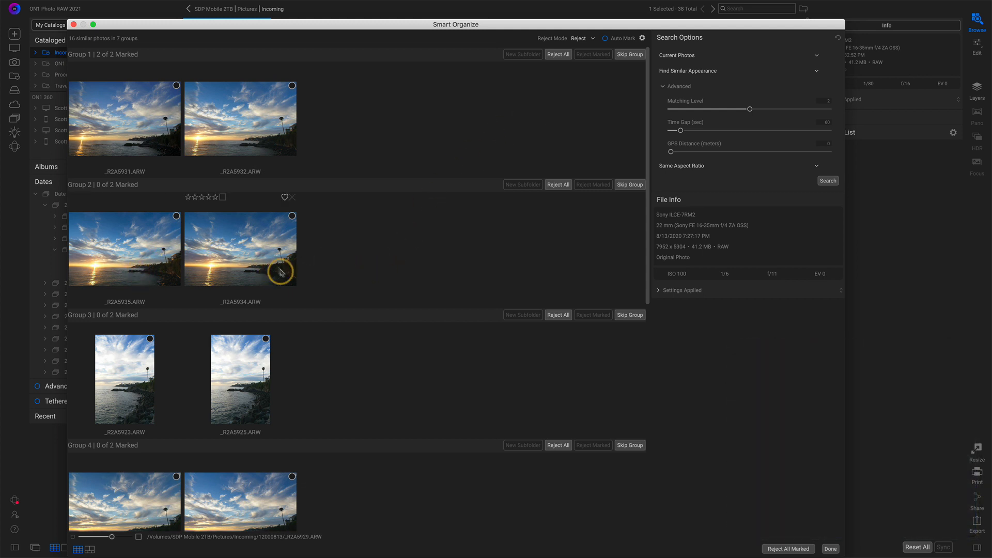
pyautogui.moveTo(250, 268)
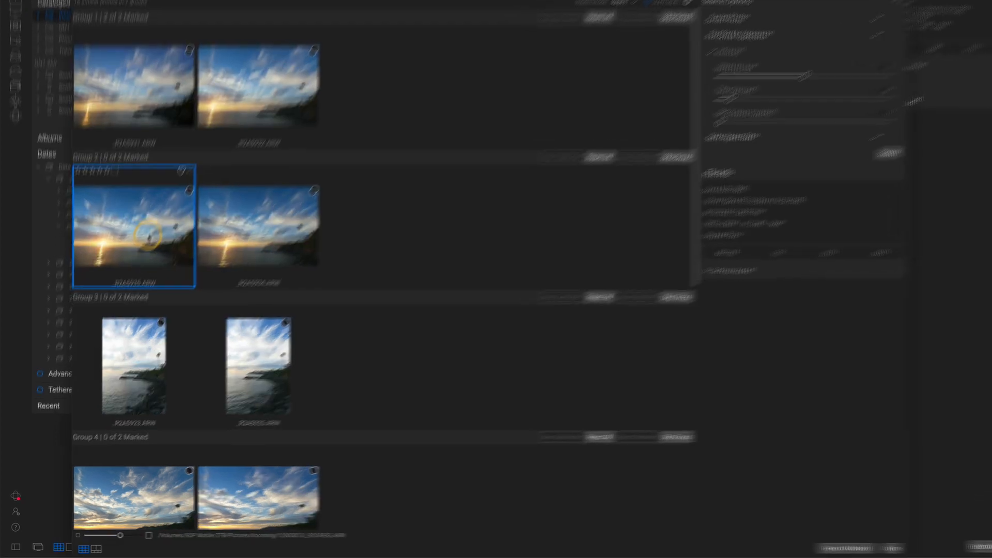
# Show Group 2's sunset photos _R2A5934 and _R2A5935 side by side in compare view.
pyautogui.click(133, 543)
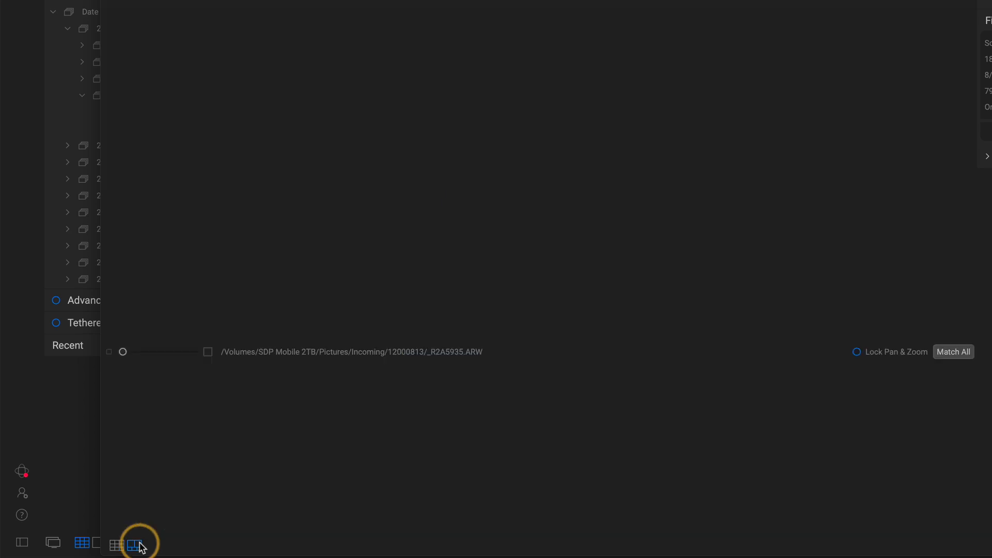
pyautogui.click(132, 543)
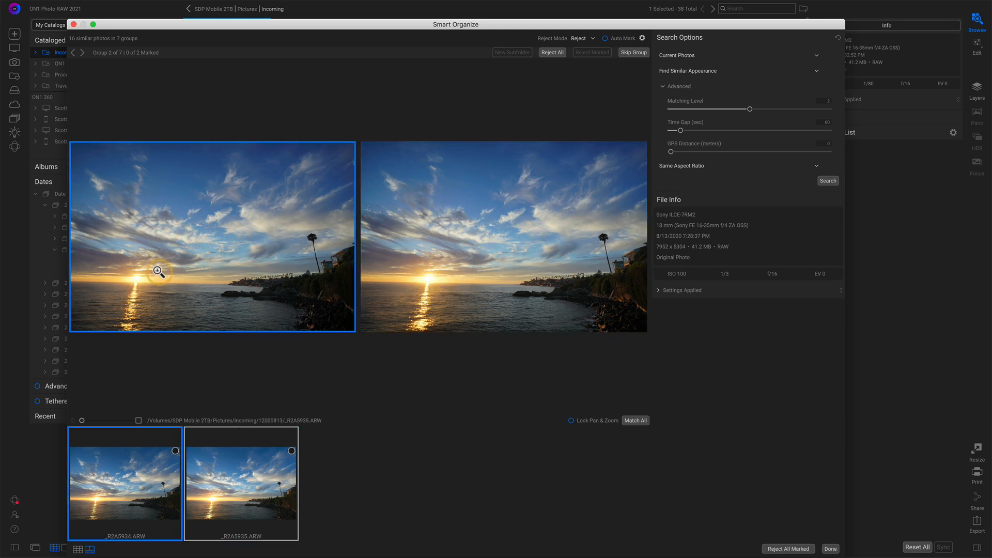
# Lock Pan & Zoom, mark _R2A5934 and reject it, leaving only _R2A5935 in Group 2.
pyautogui.click(158, 270)
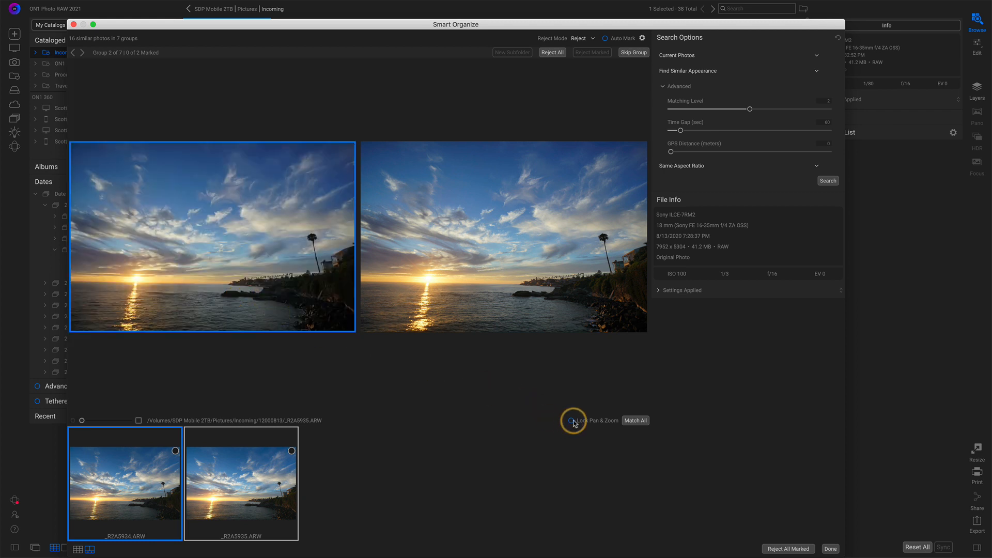
pyautogui.click(571, 420)
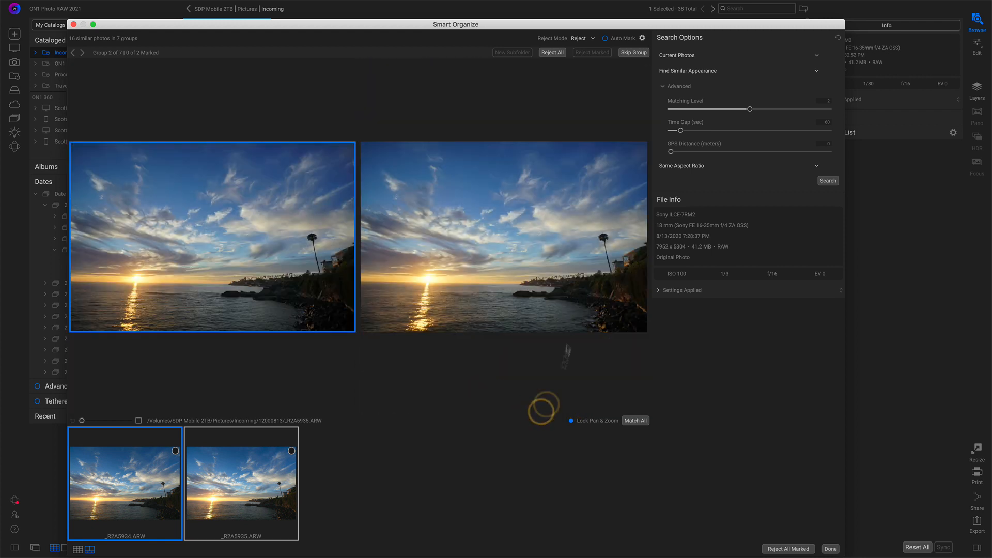
pyautogui.moveTo(540, 234)
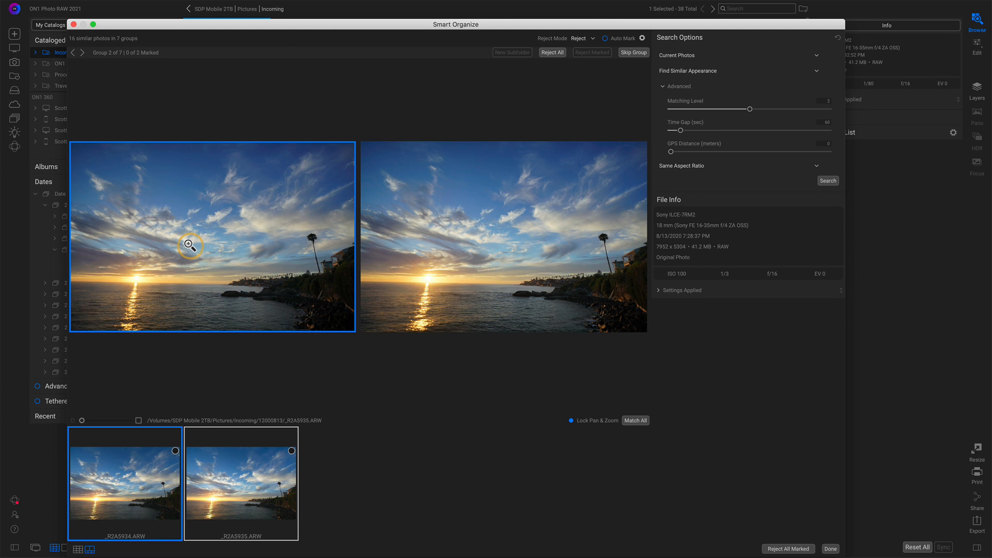
pyautogui.click(174, 450)
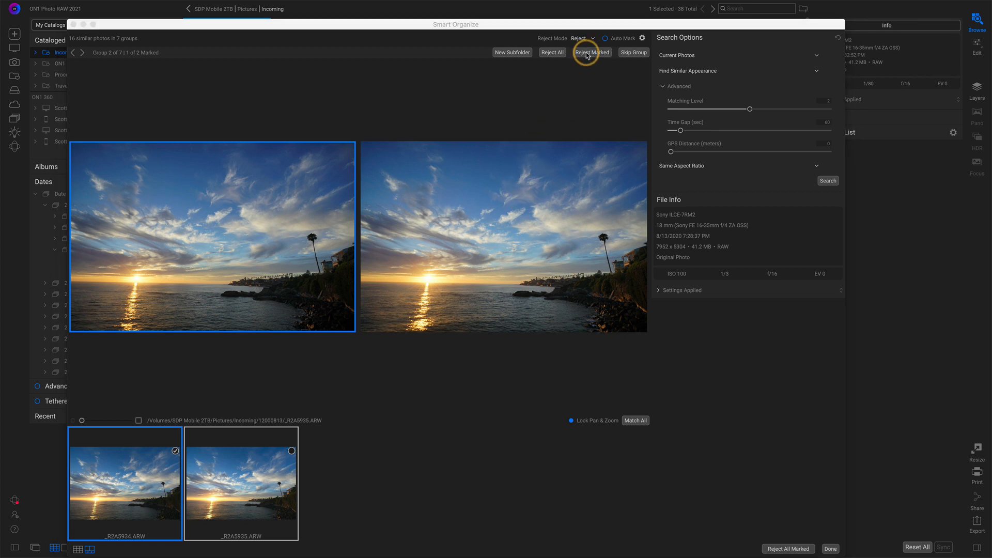
pyautogui.click(592, 52)
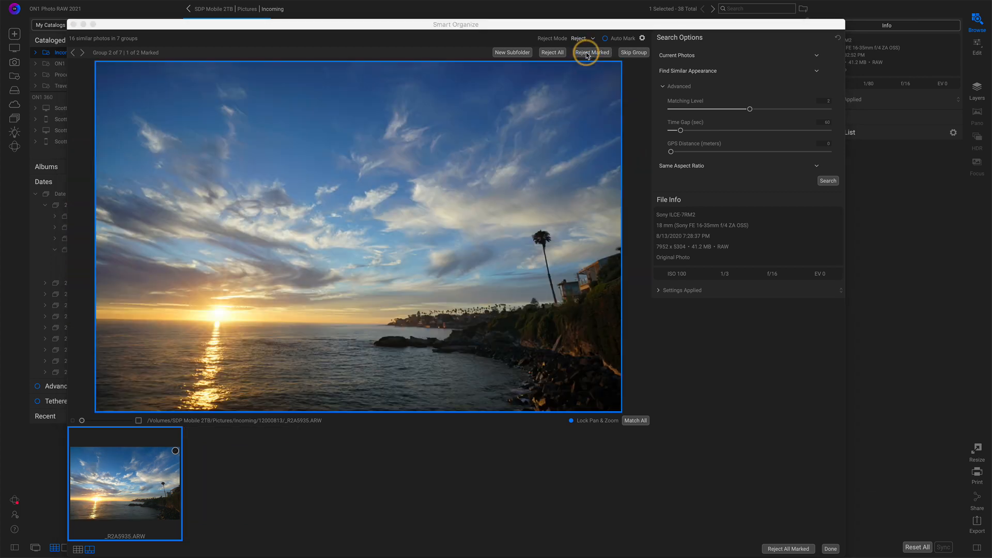